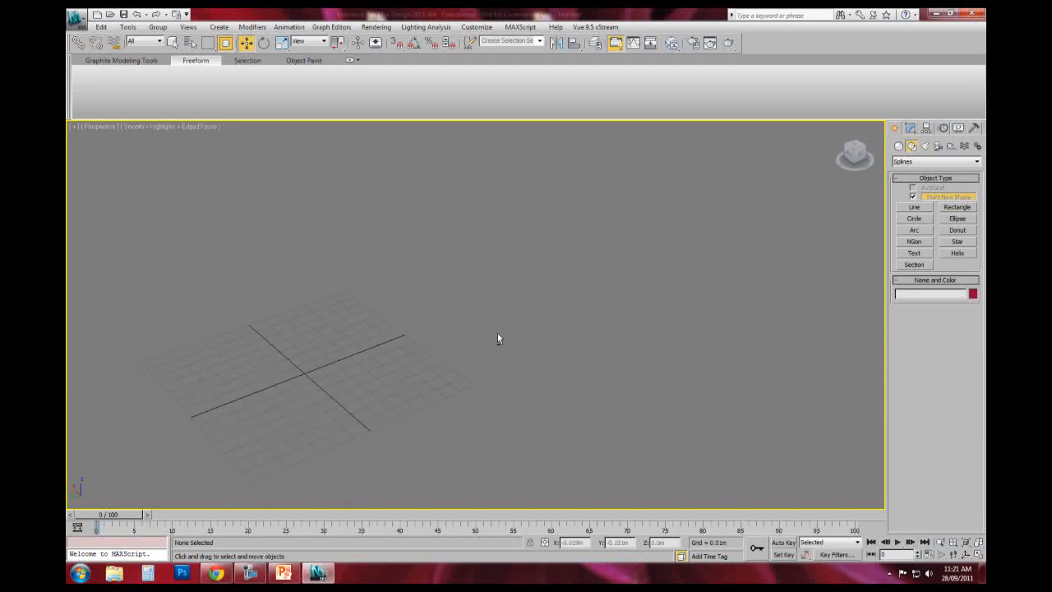
Draw a freeform Line spline with Smooth drag type, curving across the Perspective view
{"action": "left_click", "coordinate": [914, 207]}
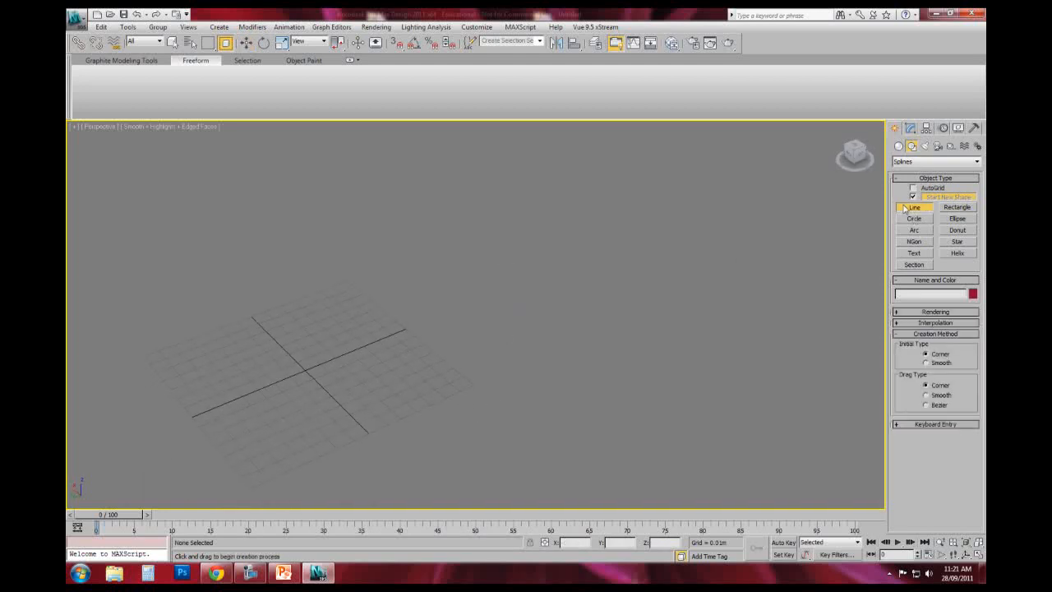
{"action": "left_click", "coordinate": [914, 207]}
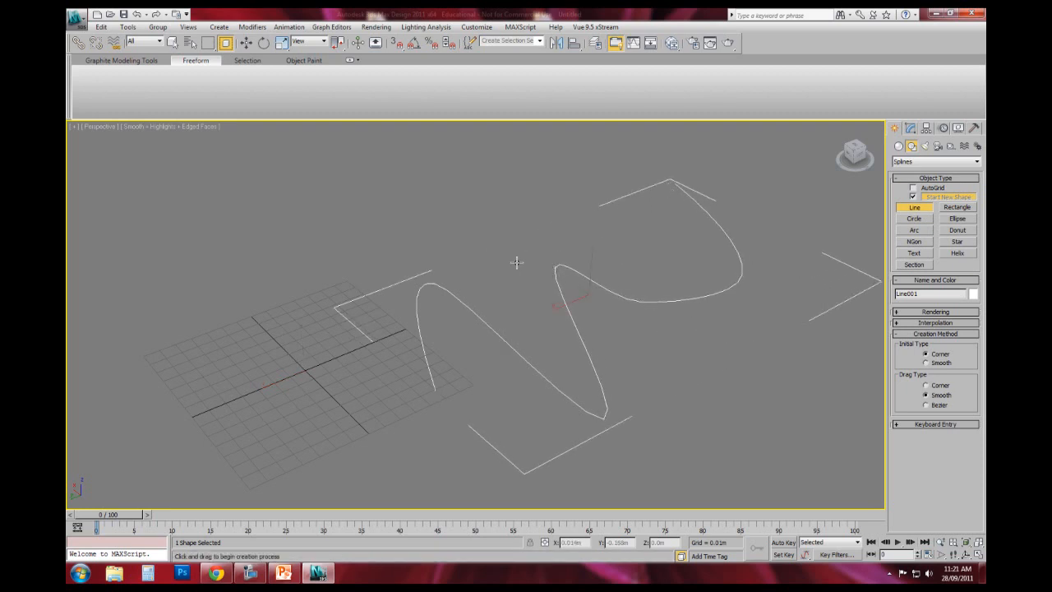
Draw a small NGon pentagon below the path, then select the curved Line001
{"action": "left_click", "coordinate": [914, 241]}
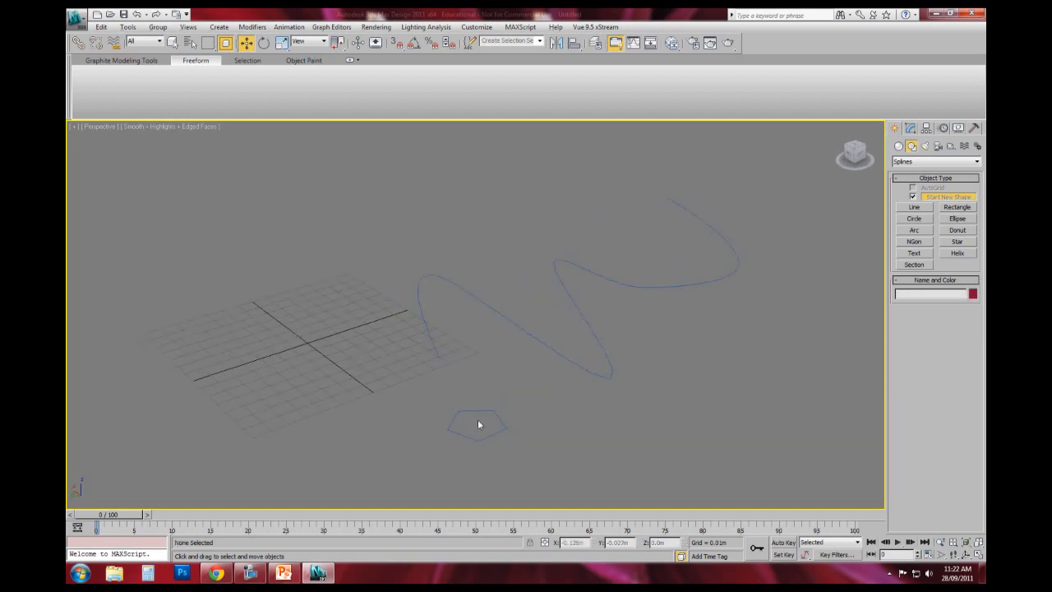
{"action": "left_click", "coordinate": [479, 425]}
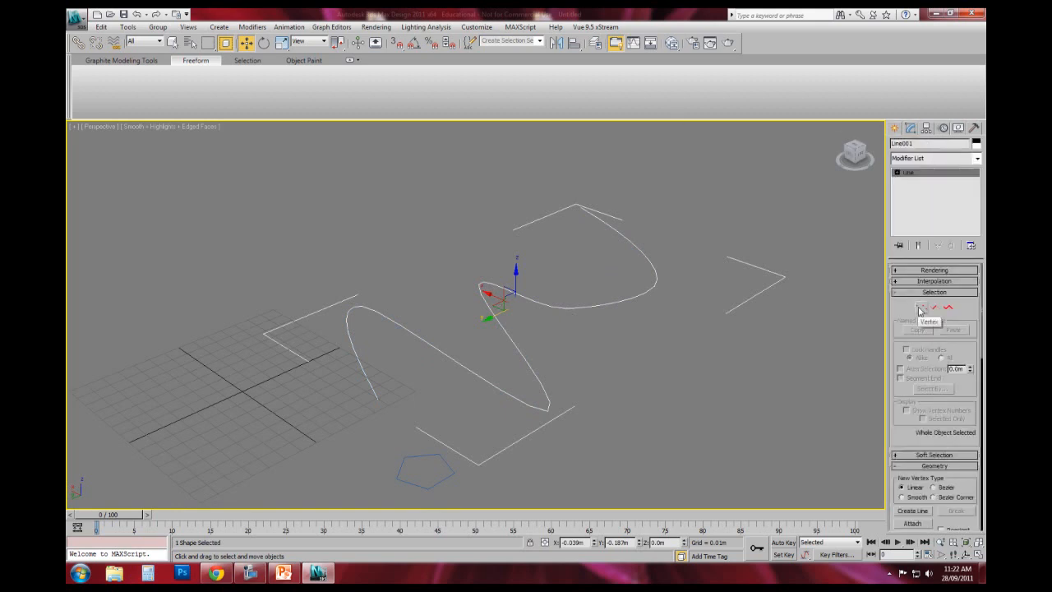
Move Line001's vertices up and down across the Top, Right and Left views
{"action": "left_click", "coordinate": [921, 308]}
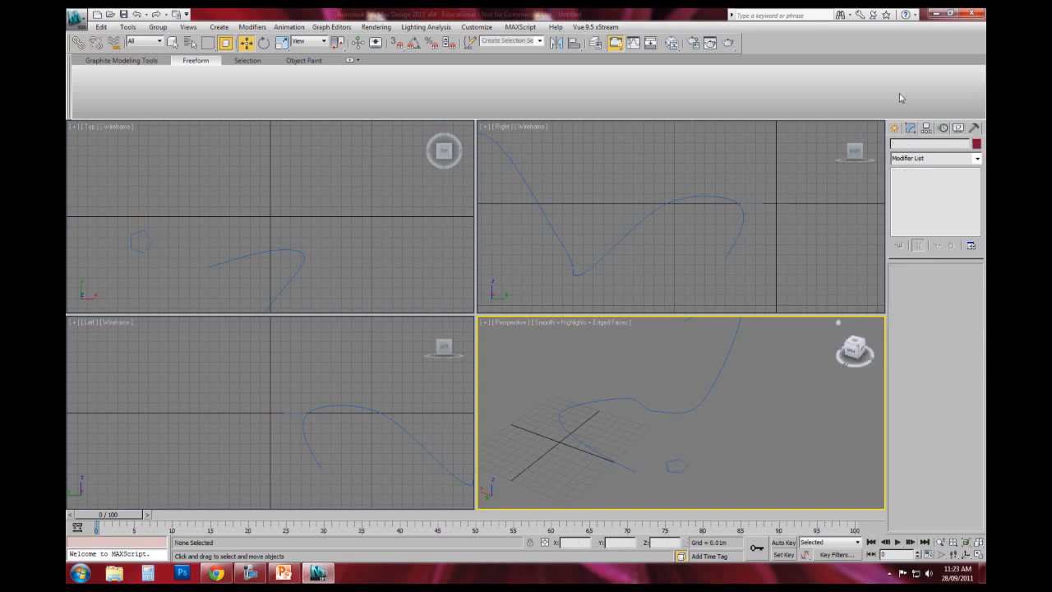
Select only Line001 and start a Compound Objects Loft with Get Shape
{"action": "left_click", "coordinate": [898, 147]}
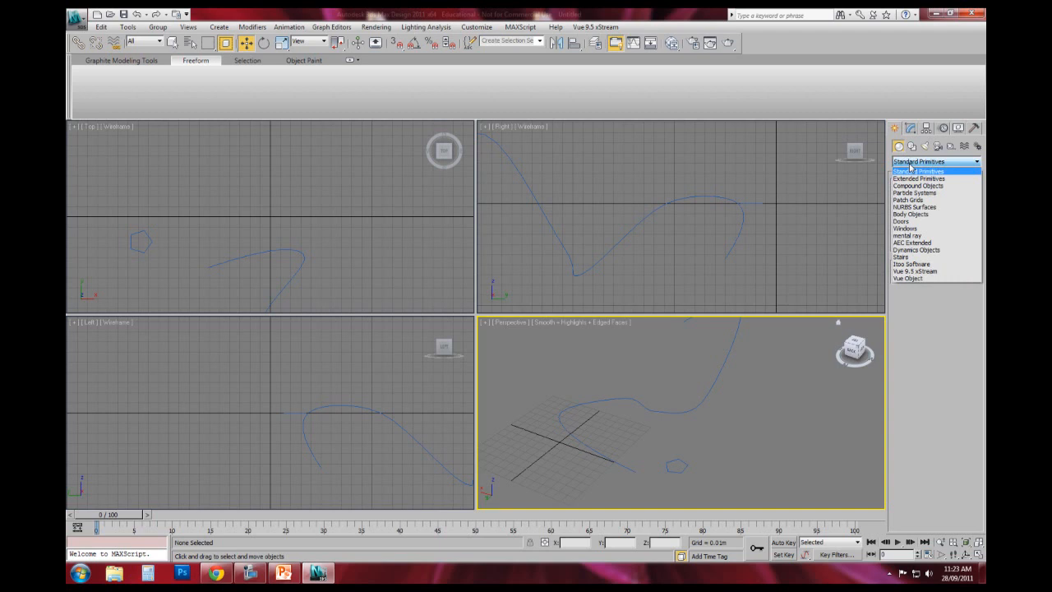
{"action": "left_click", "coordinate": [918, 185]}
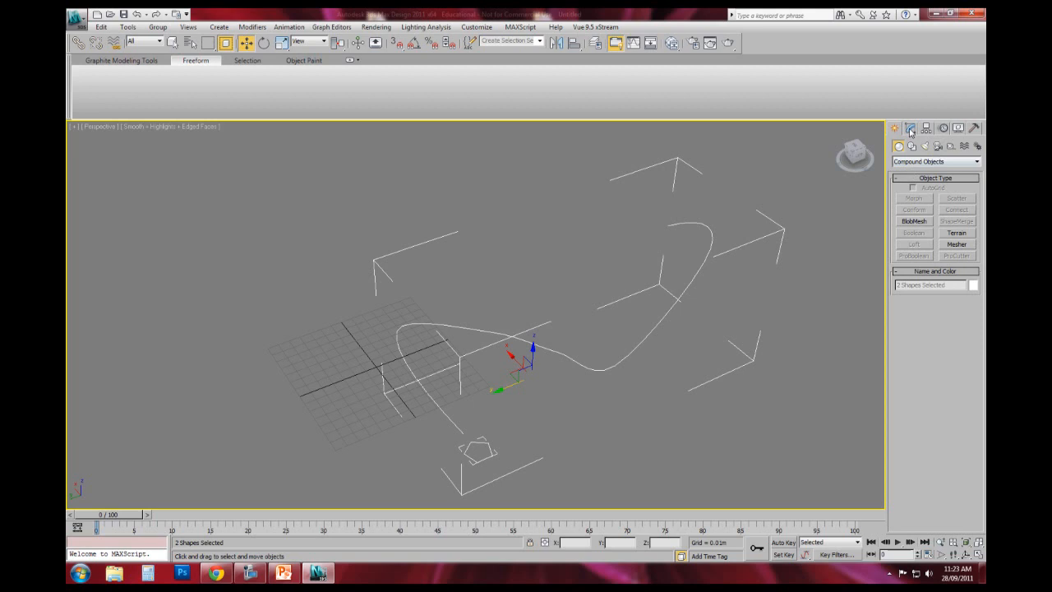
{"action": "left_click", "coordinate": [973, 285]}
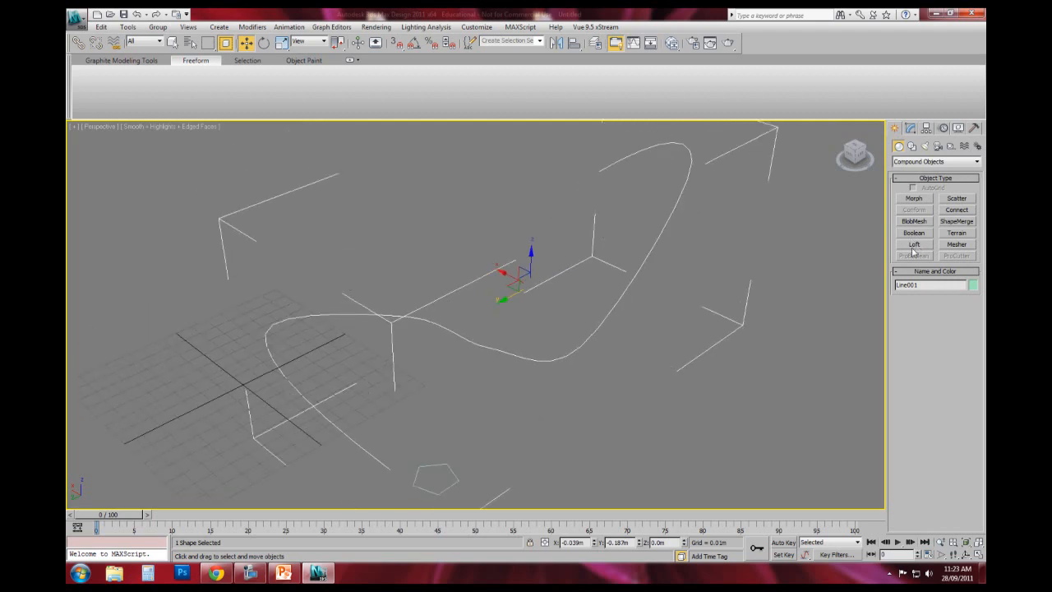
{"action": "left_click", "coordinate": [913, 244]}
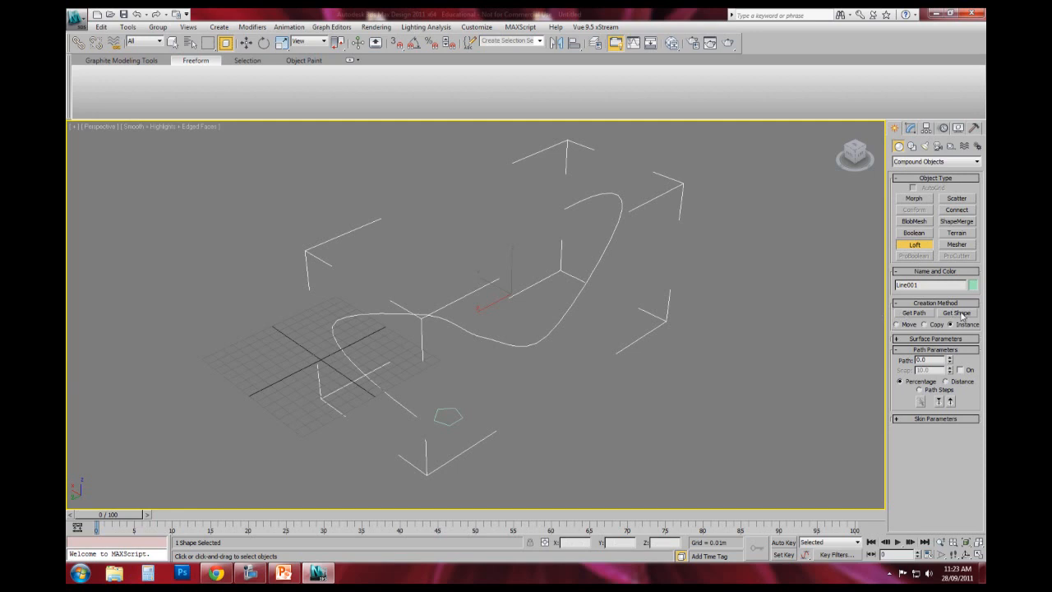
Pick the pentagon as the loft shape, creating tube Loft001, and zoom in on it
{"action": "left_click", "coordinate": [956, 313]}
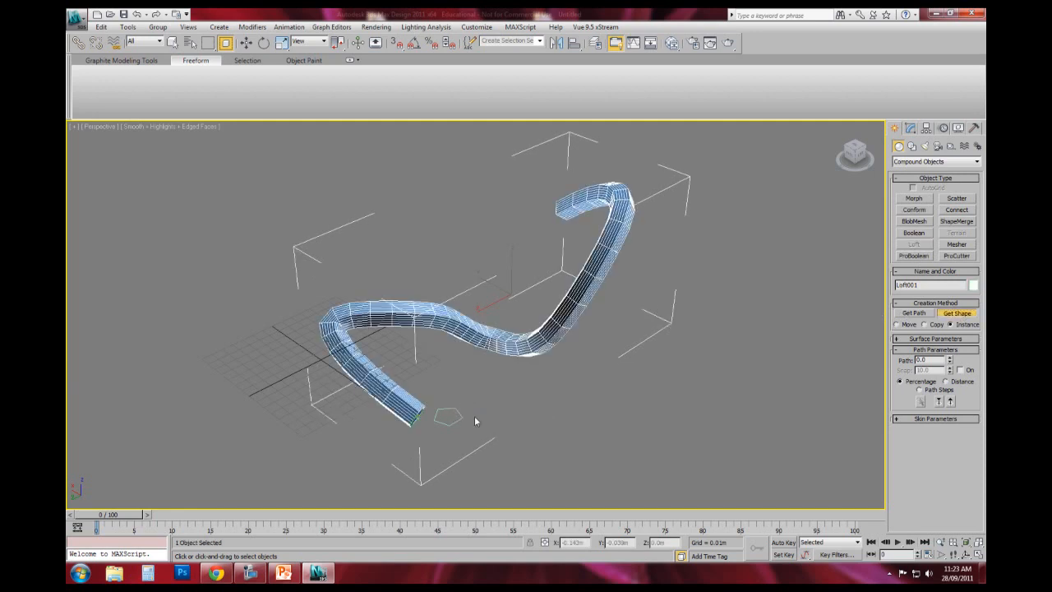
{"action": "left_click_drag", "start_coordinate": [475, 421], "coordinate": [530, 353]}
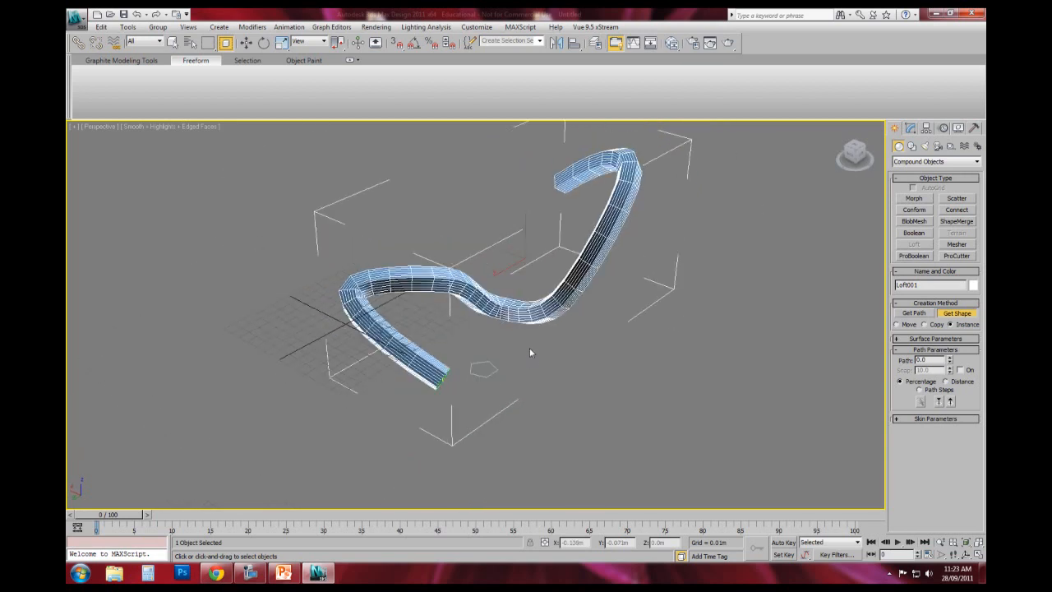
{"action": "left_click_drag", "start_coordinate": [530, 353], "coordinate": [422, 364]}
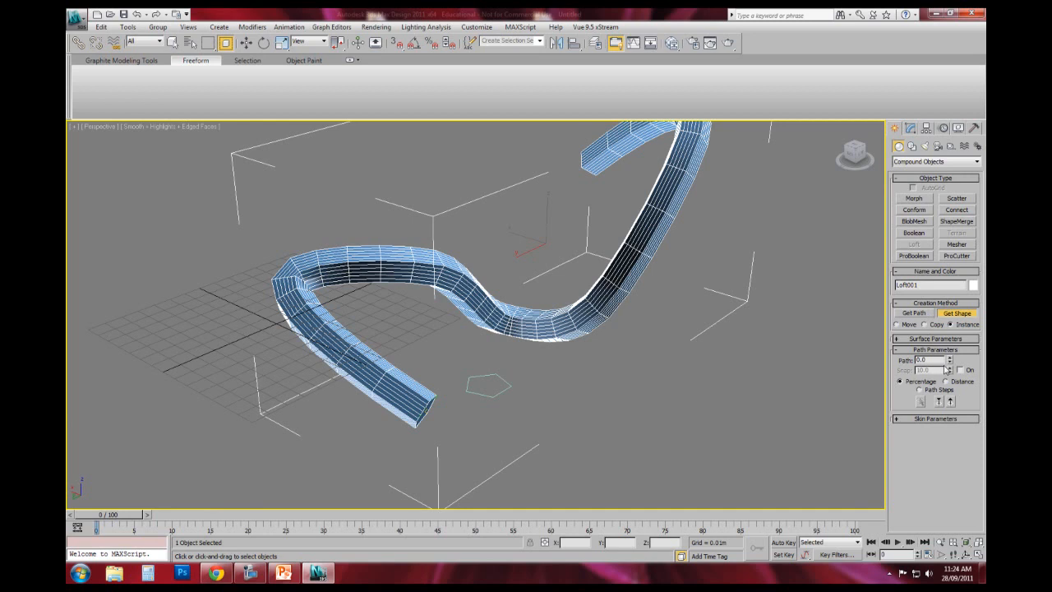
{"action": "left_click", "coordinate": [910, 127]}
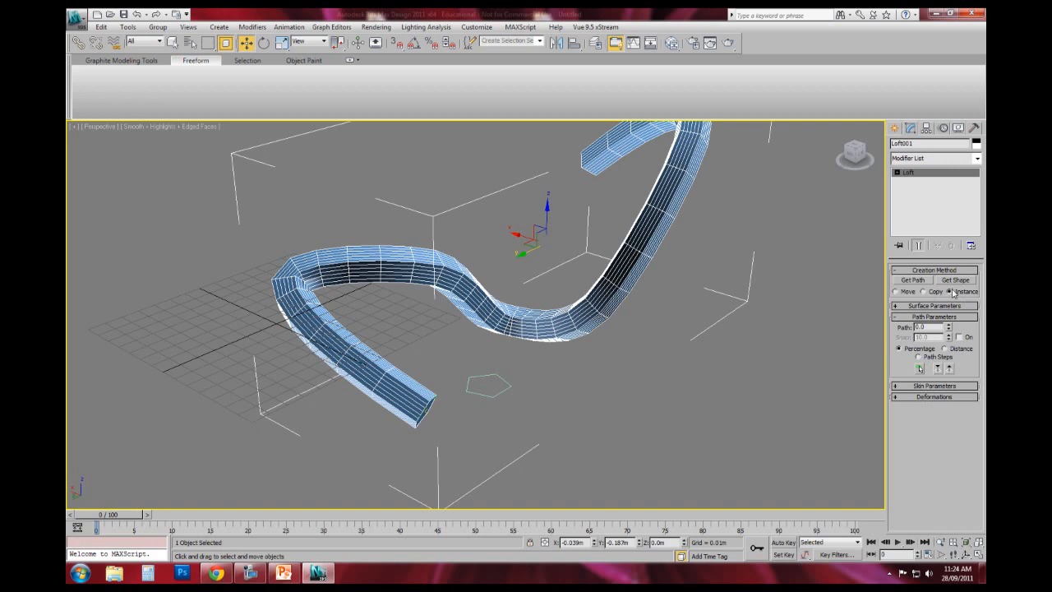
{"action": "mouse_move", "coordinate": [922, 304]}
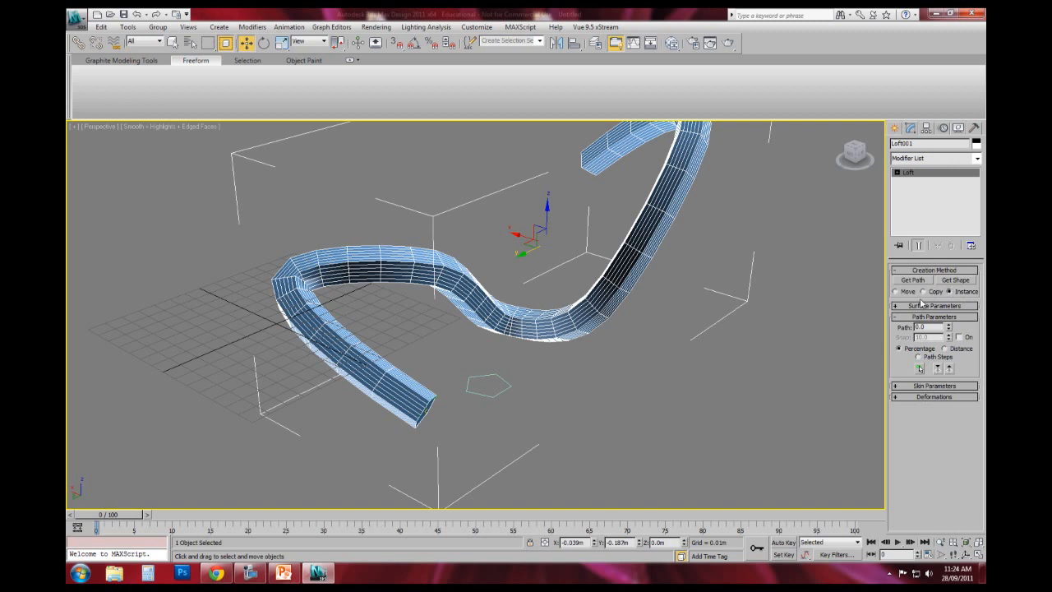
Set the pentagon's radius to 0.004 m, then select the Line001 path
{"action": "left_click", "coordinate": [489, 394]}
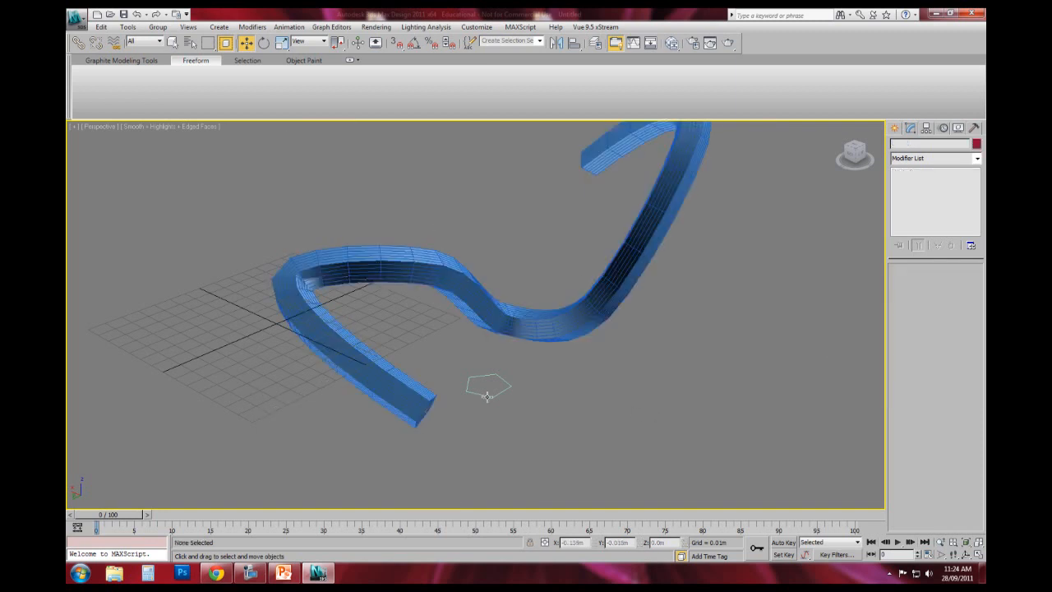
{"action": "left_click", "coordinate": [487, 386]}
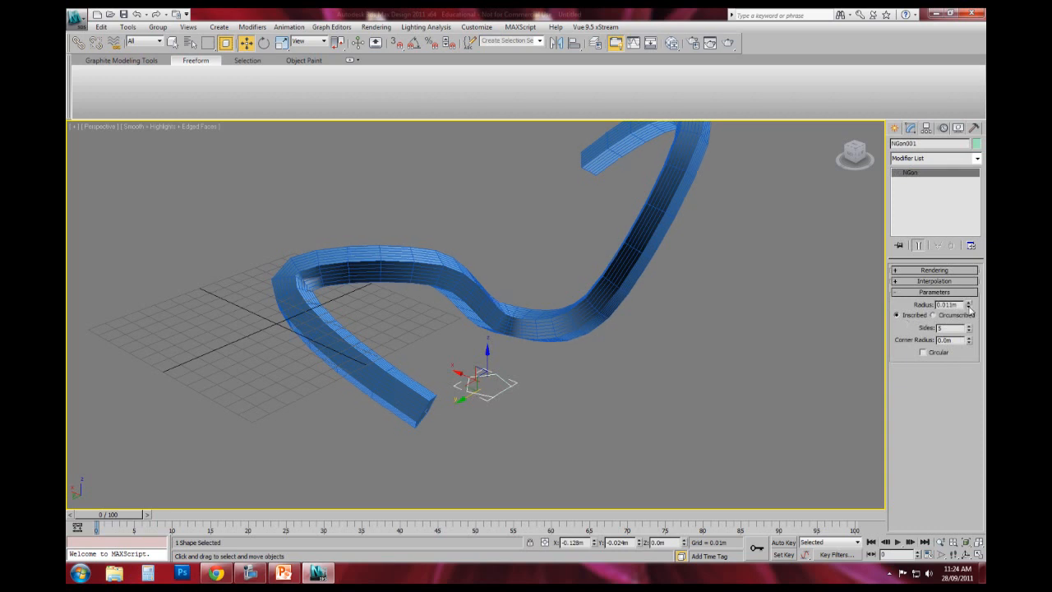
{"action": "left_click", "coordinate": [969, 303]}
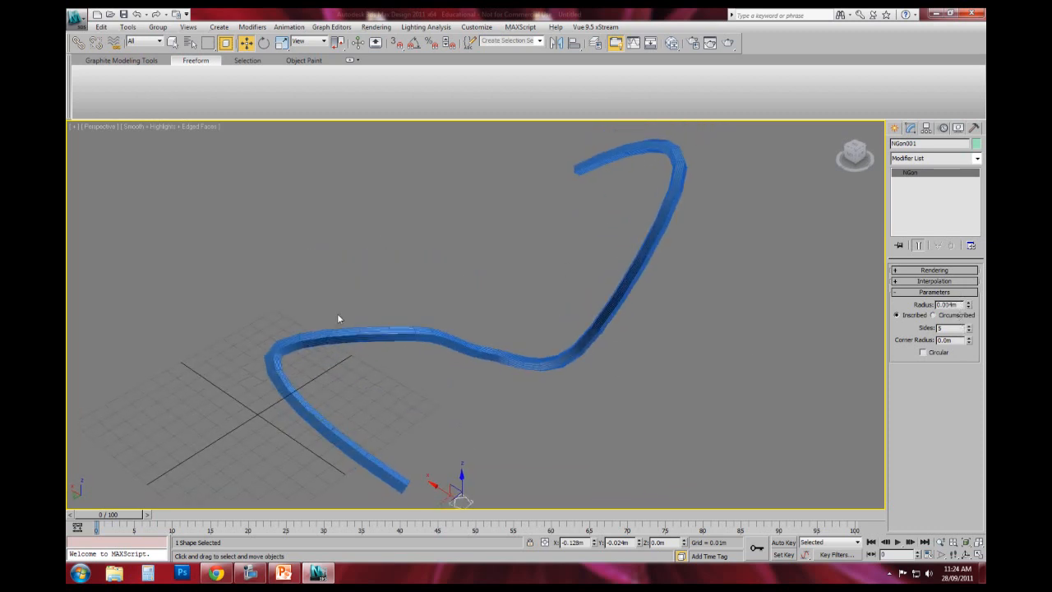
{"action": "left_click", "coordinate": [414, 433]}
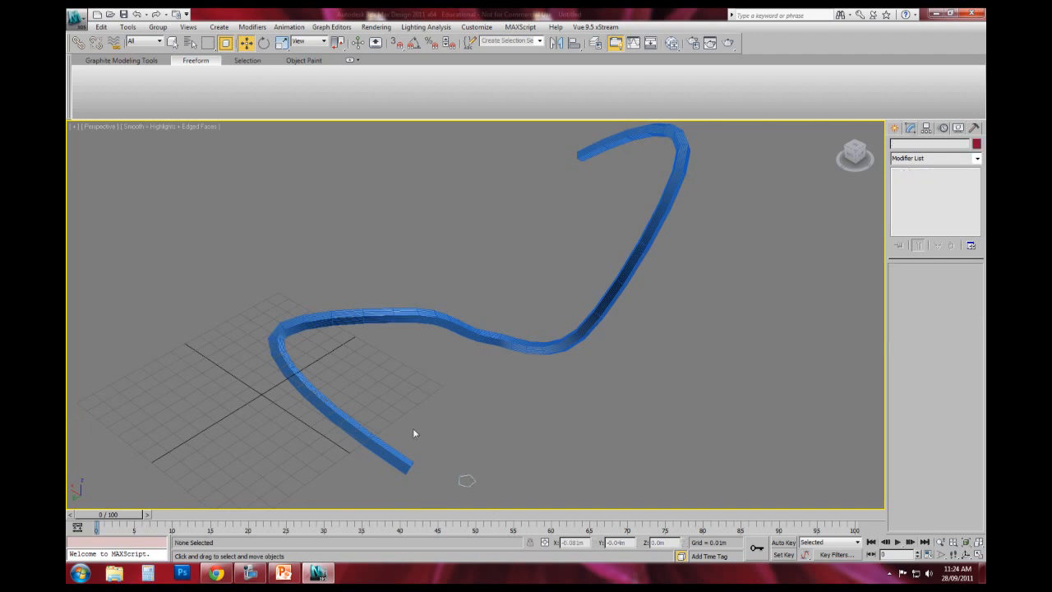
{"action": "left_click", "coordinate": [424, 306]}
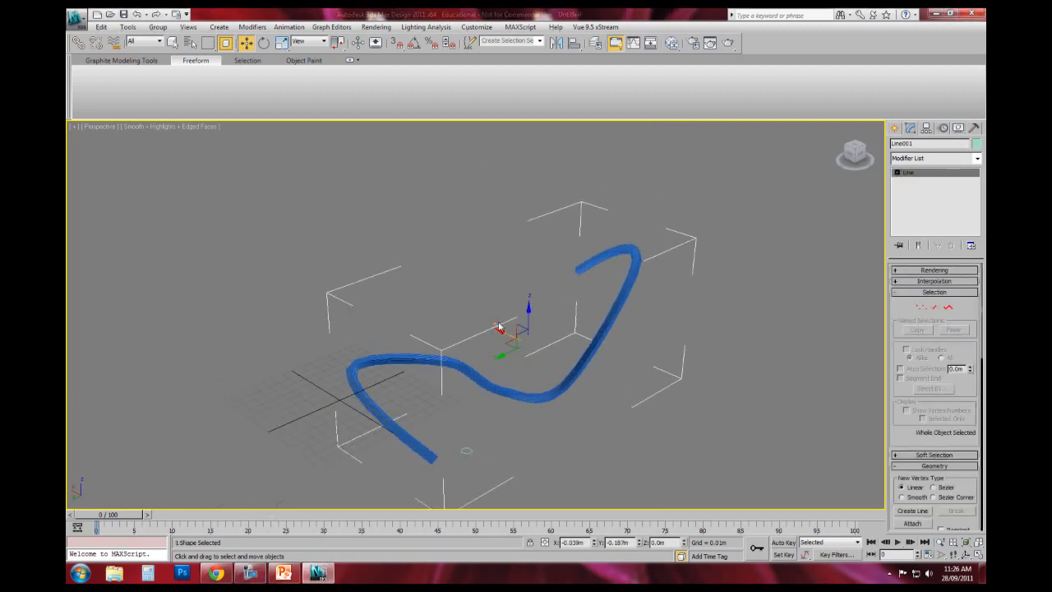
Shift-drag Line001 to the right and clone it as an independent Copy, Line002
{"action": "left_click_drag", "start_coordinate": [501, 328], "coordinate": [604, 409]}
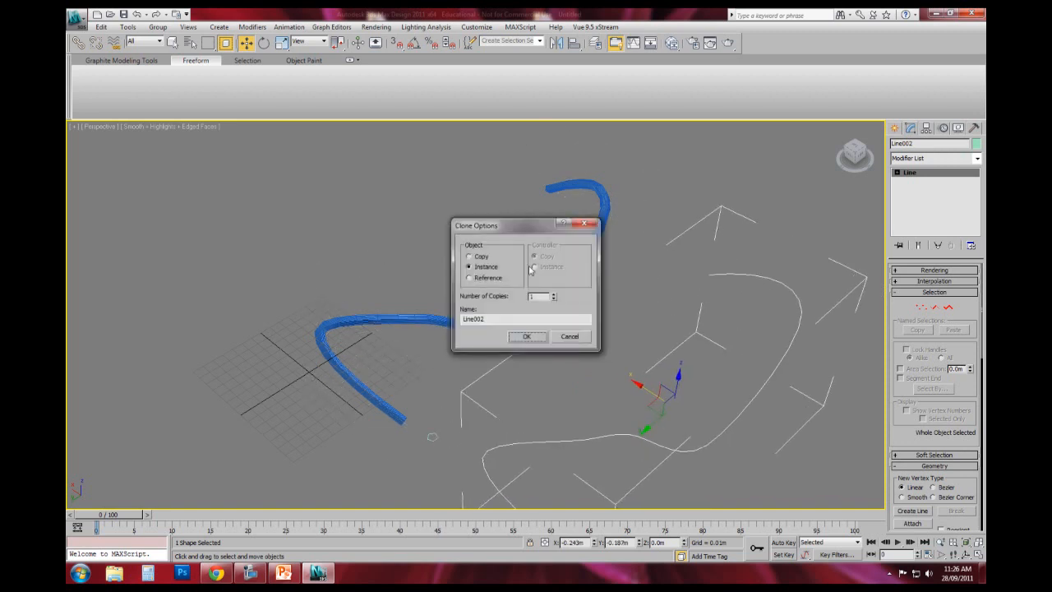
{"action": "left_click", "coordinate": [470, 256]}
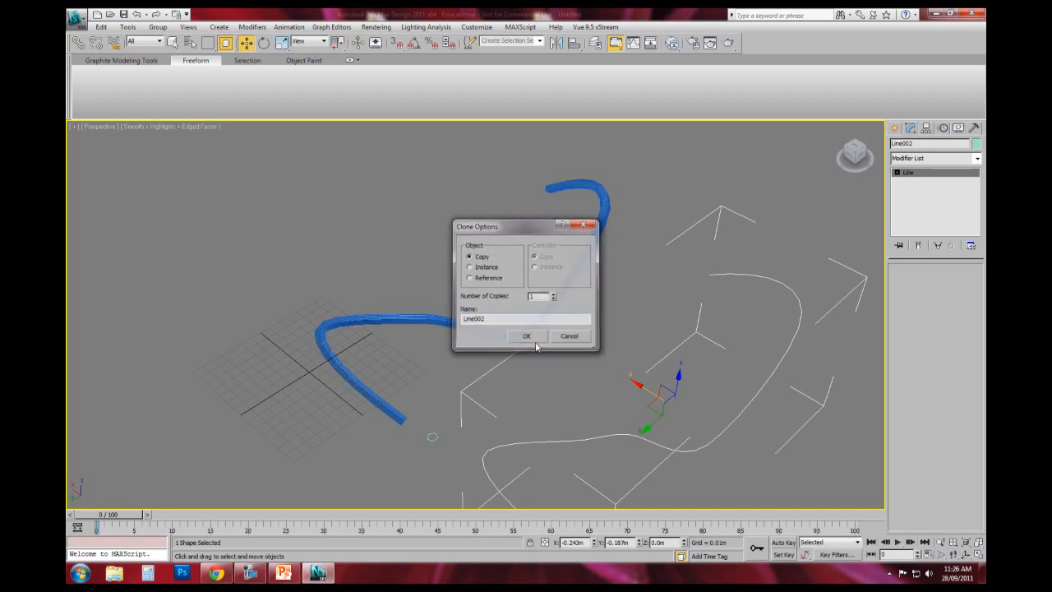
{"action": "left_click", "coordinate": [527, 336]}
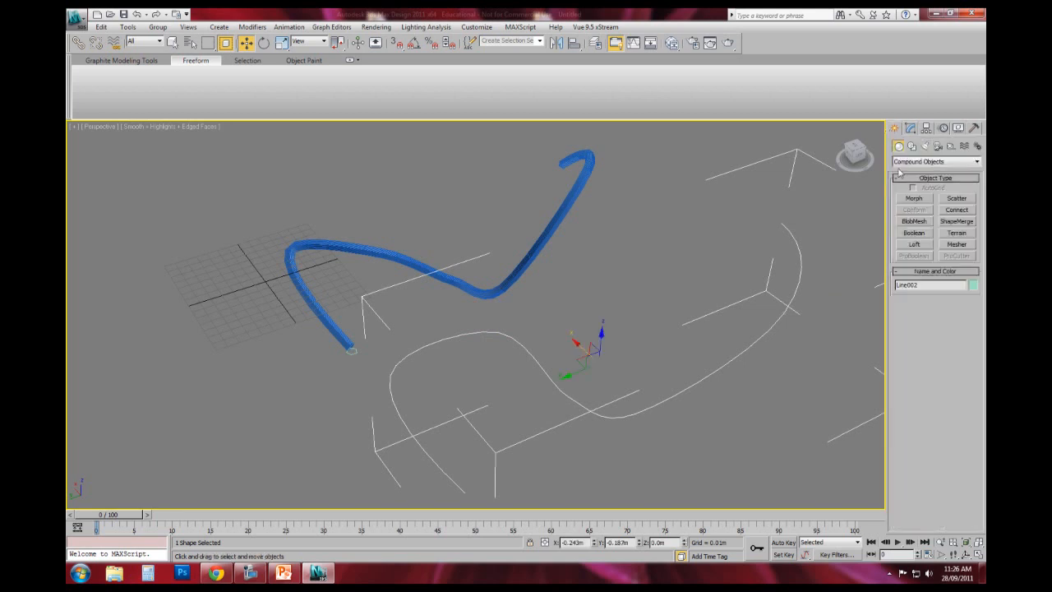
Draw a small star spline, Star001, beside Line002 and switch to Select and Move
{"action": "left_click", "coordinate": [911, 147]}
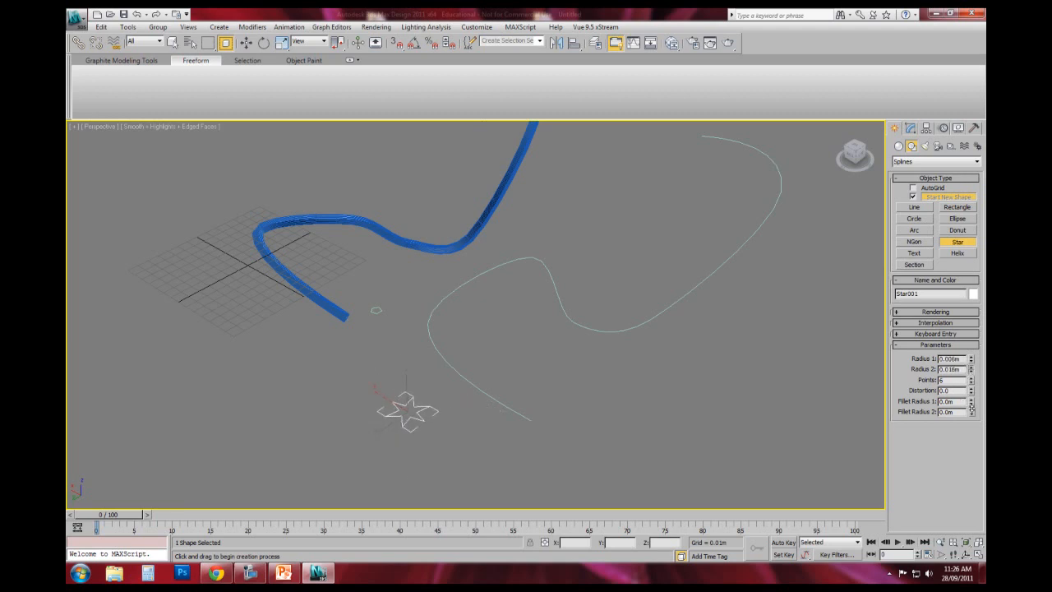
{"action": "left_click", "coordinate": [970, 382]}
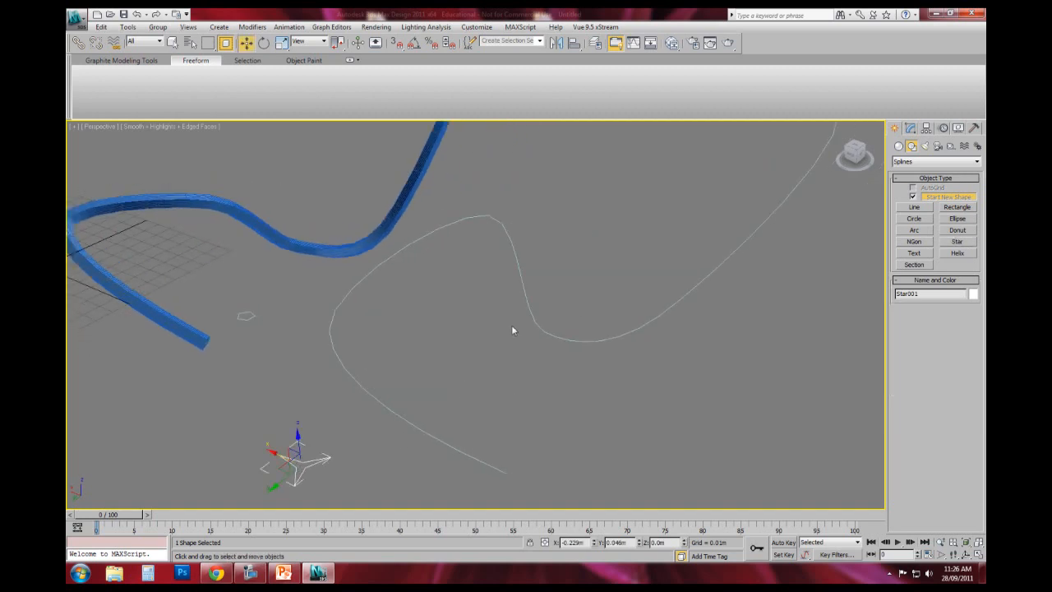
{"action": "mouse_move", "coordinate": [898, 147]}
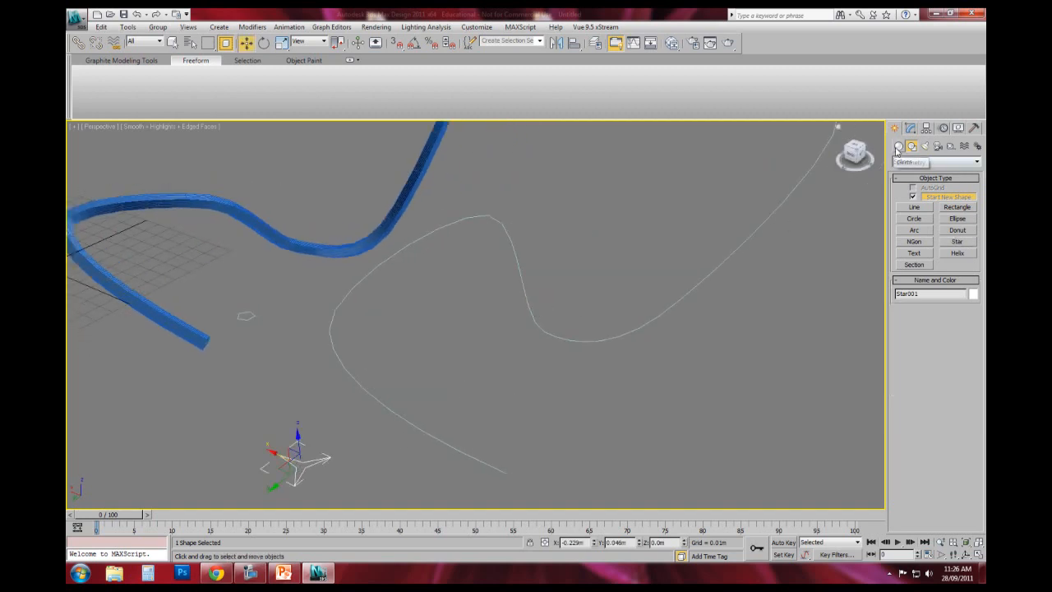
Loft along Line002 using the star as the shape, creating ridged tube Loft002
{"action": "left_click", "coordinate": [934, 161]}
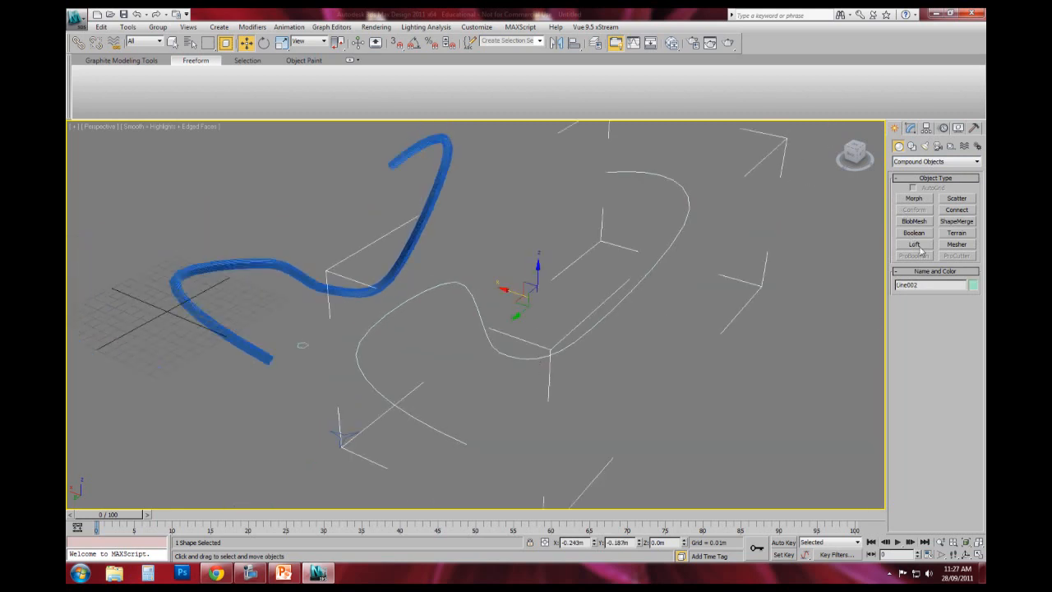
{"action": "left_click", "coordinate": [914, 244]}
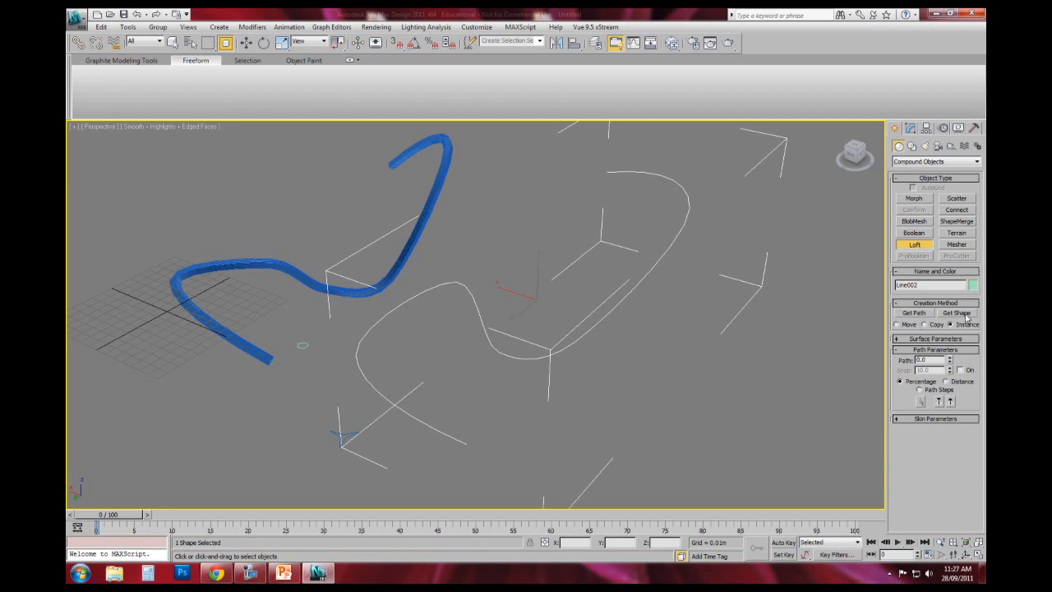
{"action": "left_click", "coordinate": [955, 312]}
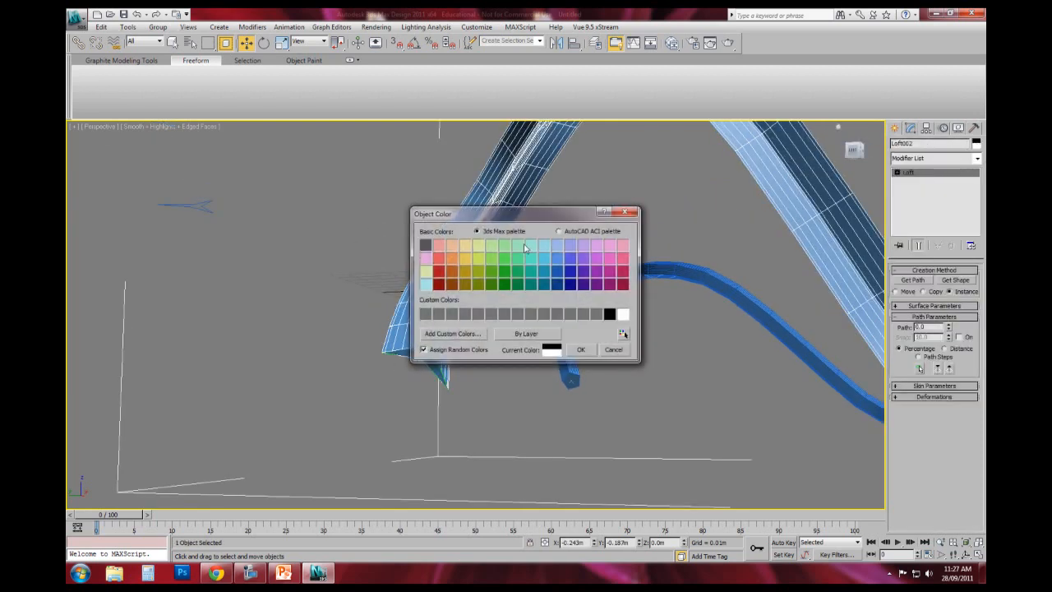
Set Loft002's object colour to light blue
{"action": "left_click", "coordinate": [580, 349]}
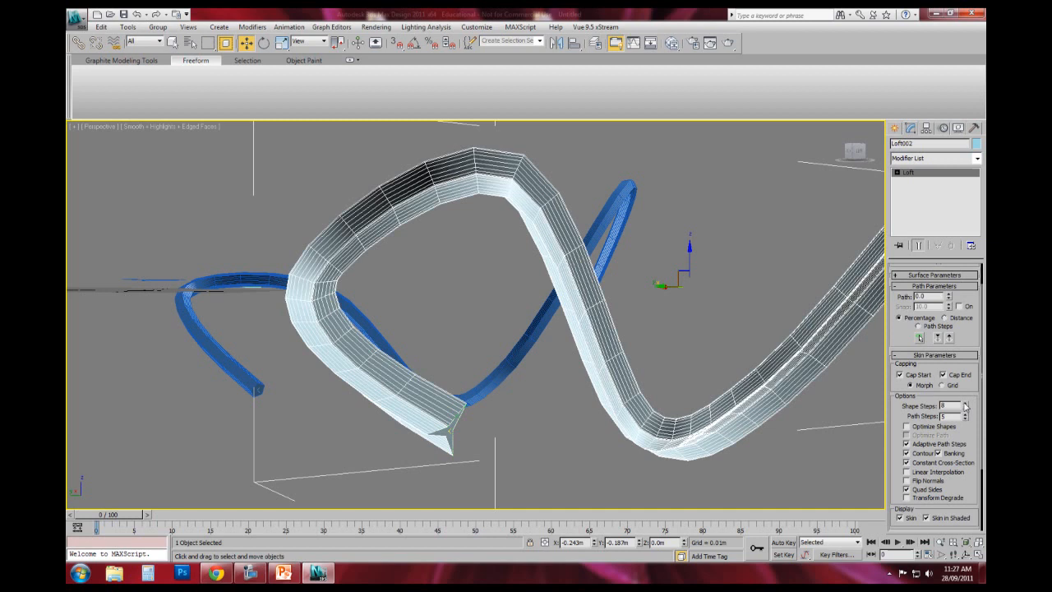
Set the star loft's Skin Parameters to 9 shape steps and 33 path steps
{"action": "left_click", "coordinate": [965, 403]}
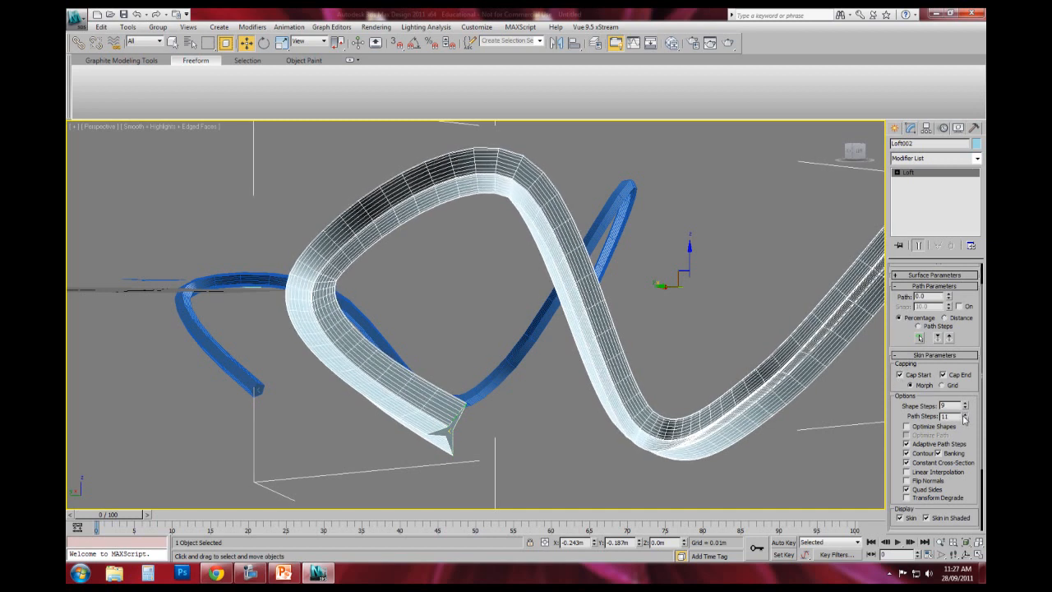
{"action": "left_click", "coordinate": [964, 413]}
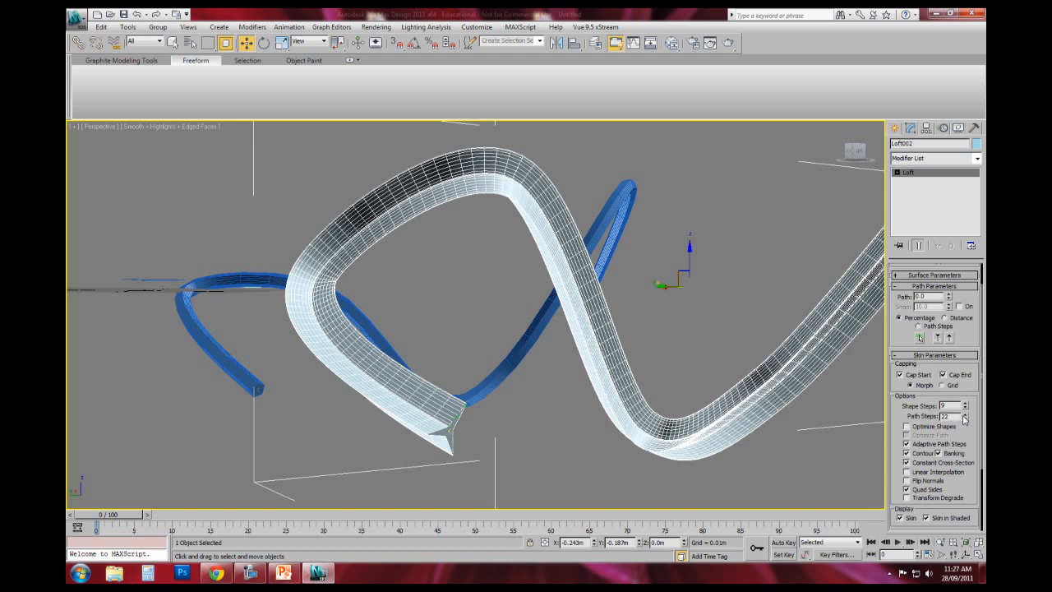
{"action": "left_click", "coordinate": [963, 413]}
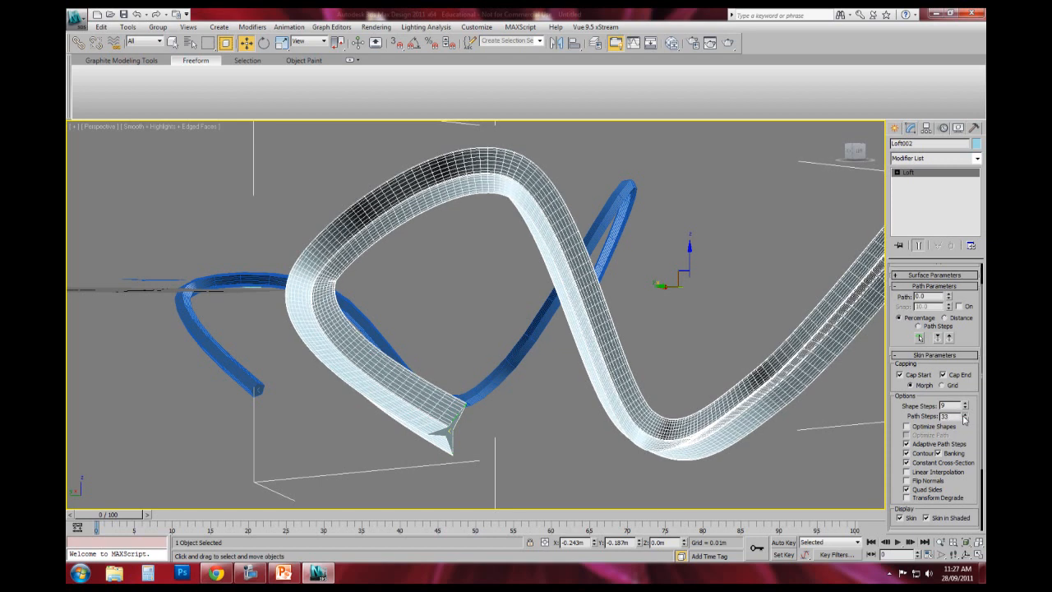
{"action": "scroll", "scroll_direction": "up", "scroll_amount": 3}
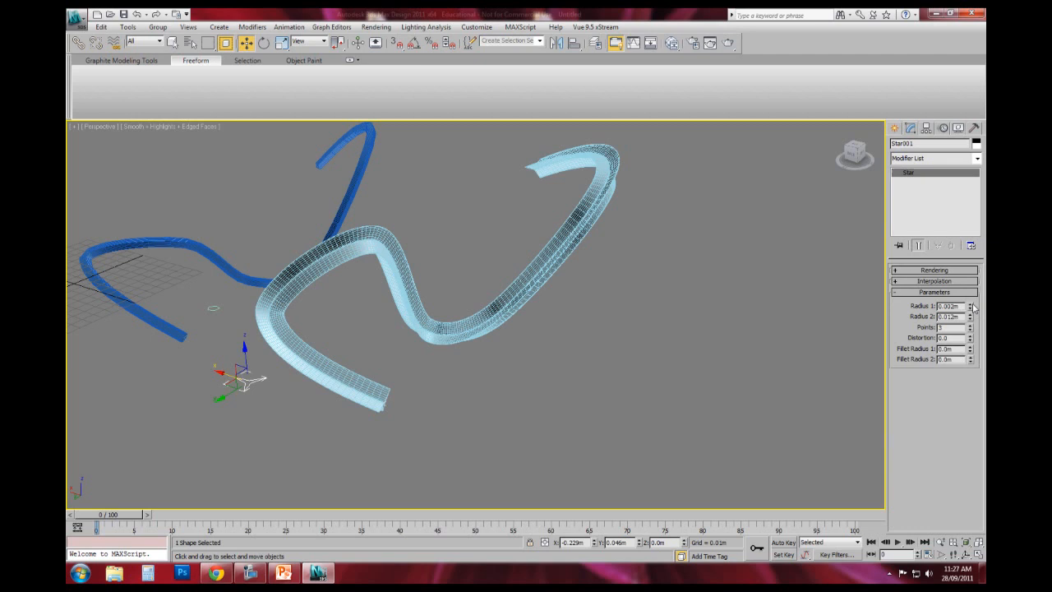
Shrink Star001's radius so Loft002 becomes a slender ridged tube
{"action": "left_click", "coordinate": [970, 324]}
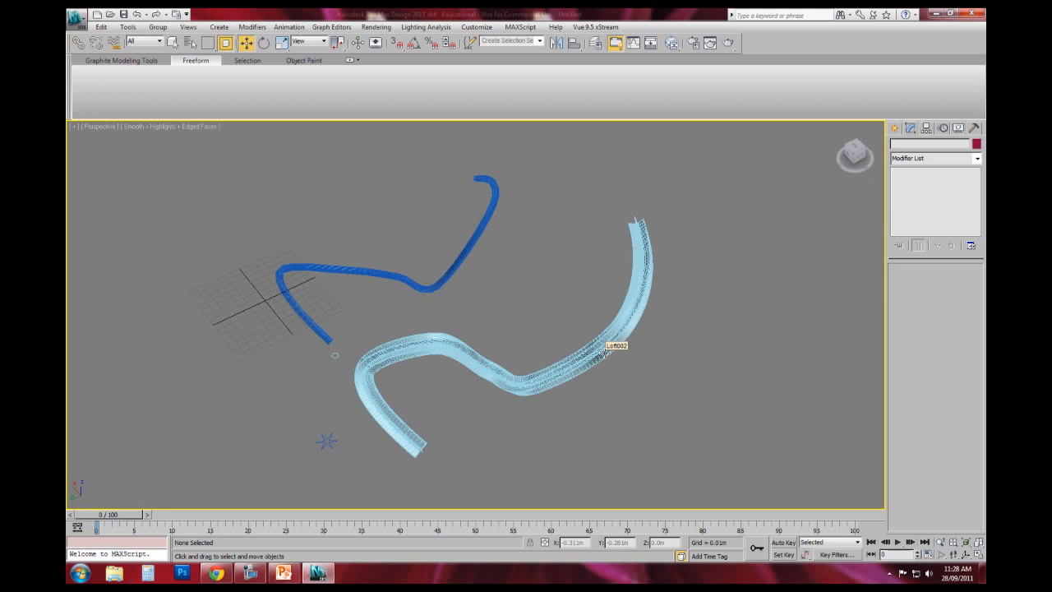
{"action": "mouse_move", "coordinate": [604, 376]}
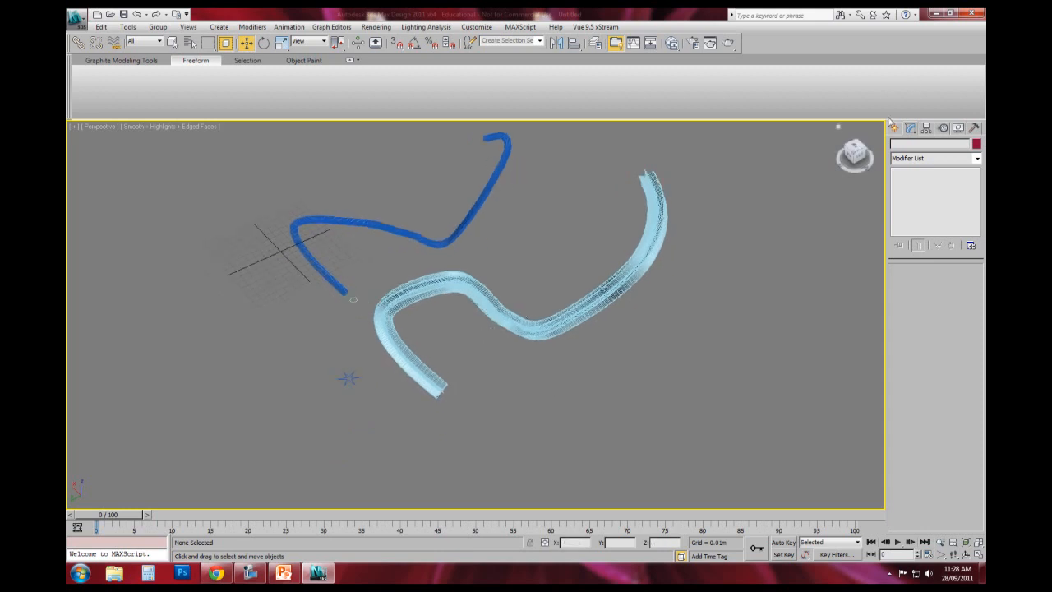
Start the Line shape tool to draw the curved Line003 arch spline
{"action": "left_click", "coordinate": [911, 145]}
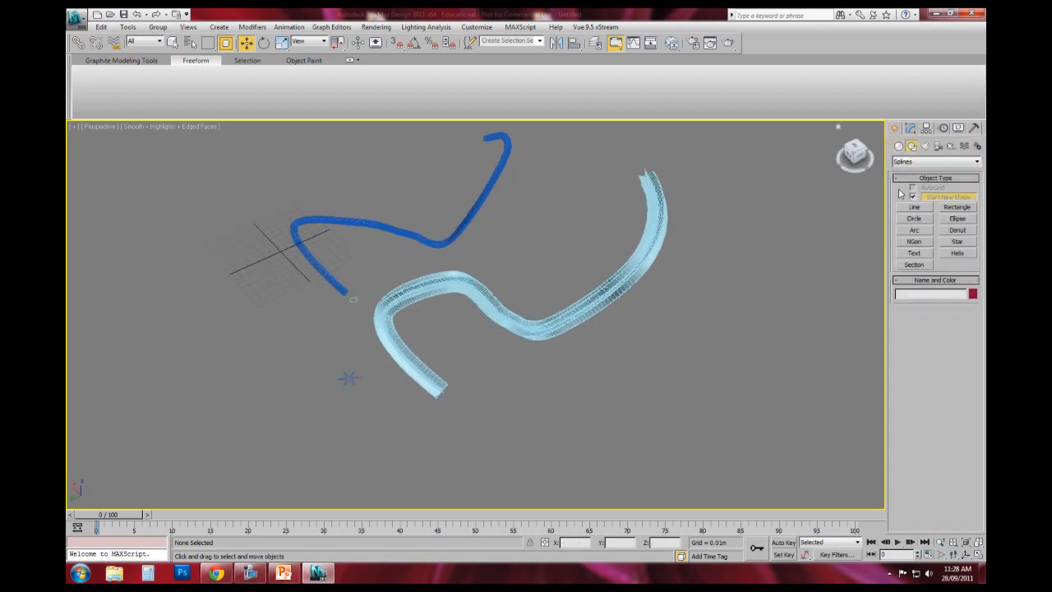
{"action": "left_click", "coordinate": [914, 207]}
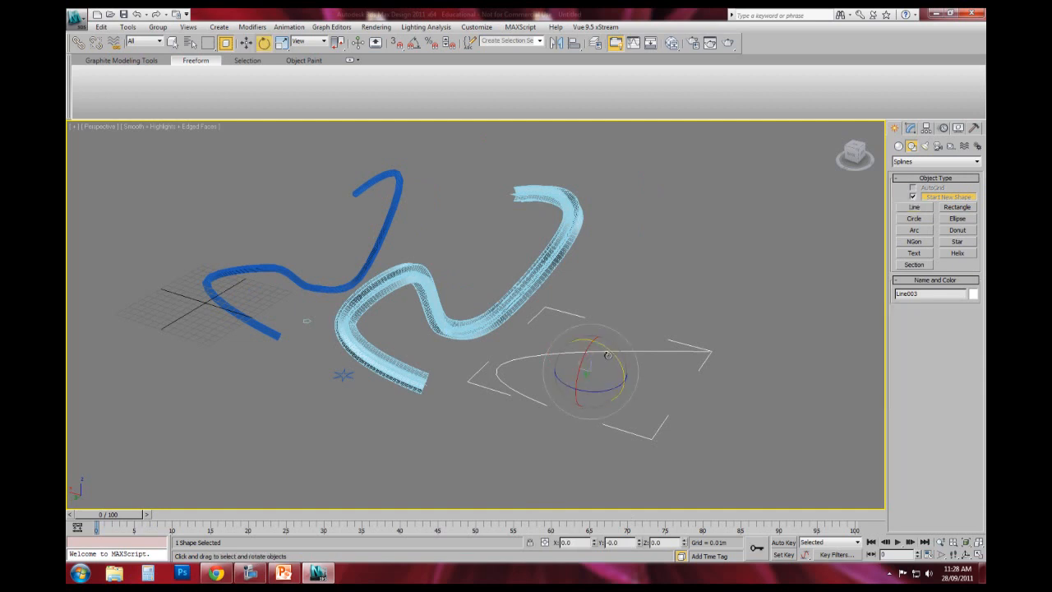
{"action": "mouse_move", "coordinate": [614, 356]}
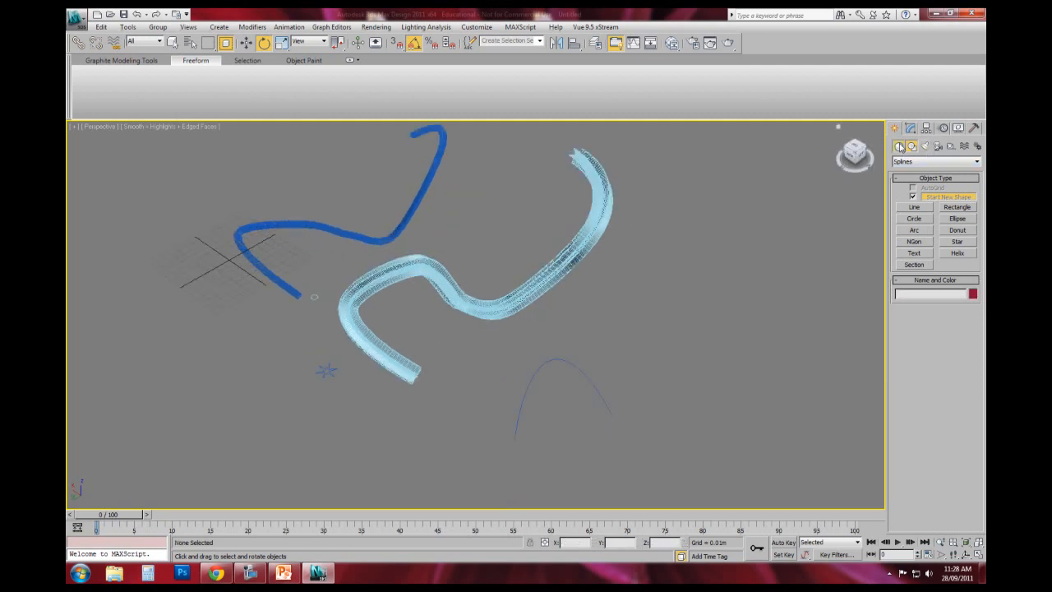
Loft the selected star along the arch Line003 to create Loft003
{"action": "left_click", "coordinate": [932, 161]}
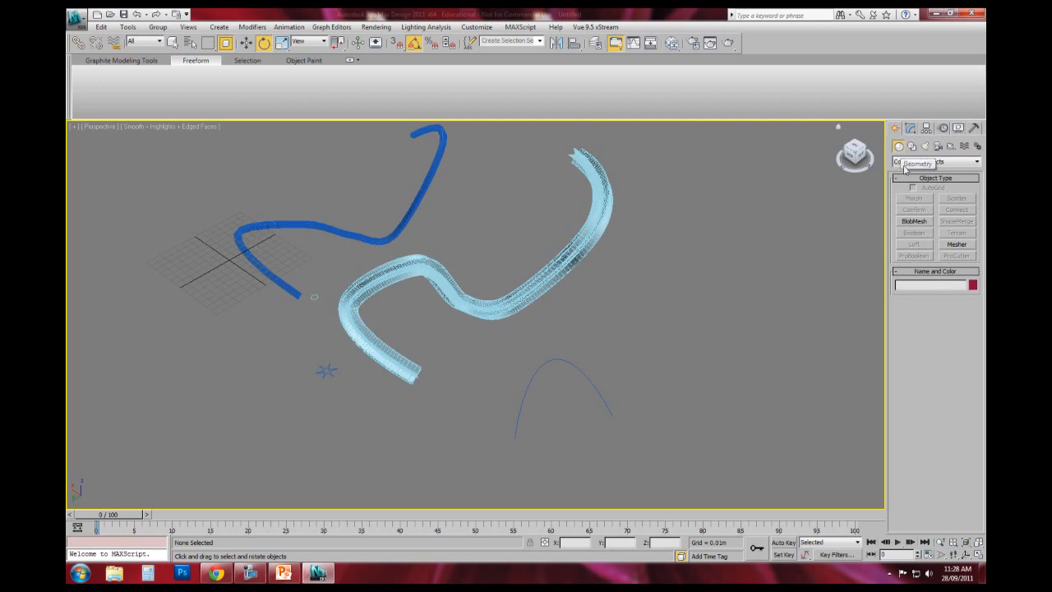
{"action": "left_click", "coordinate": [937, 161]}
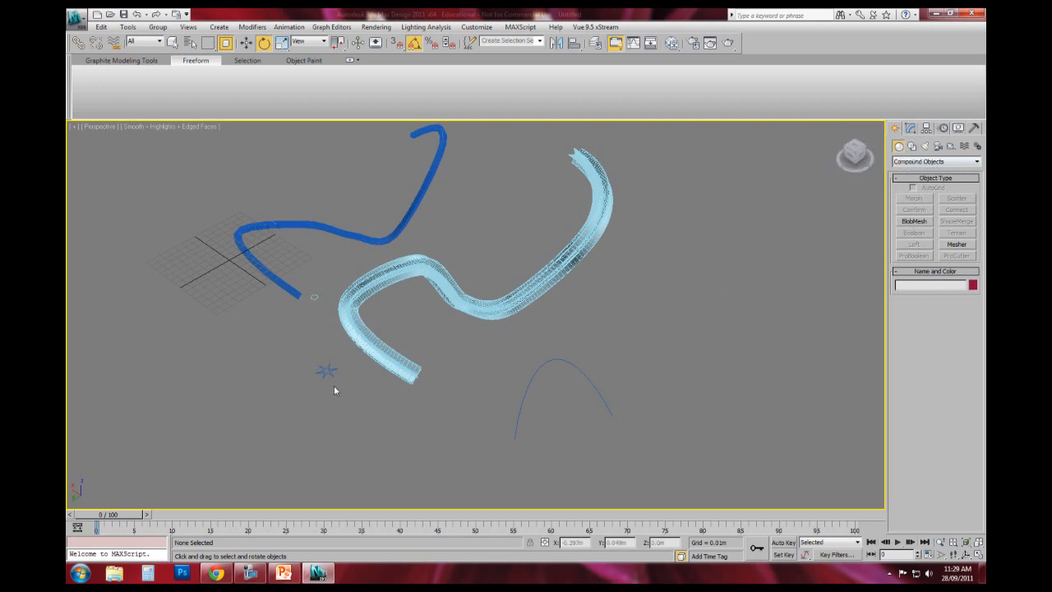
{"action": "mouse_move", "coordinate": [328, 368]}
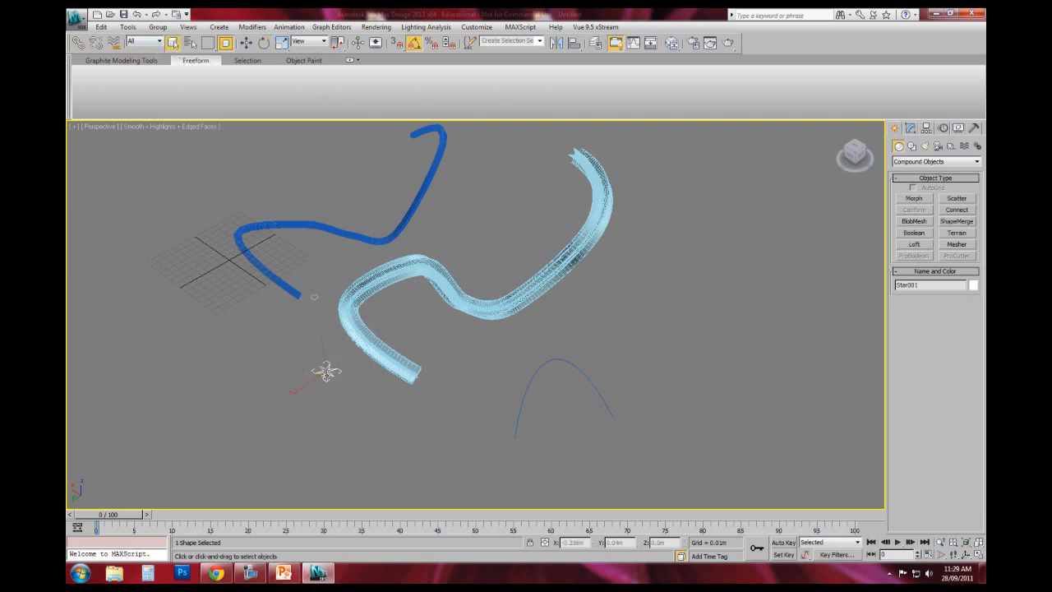
{"action": "left_click", "coordinate": [913, 244]}
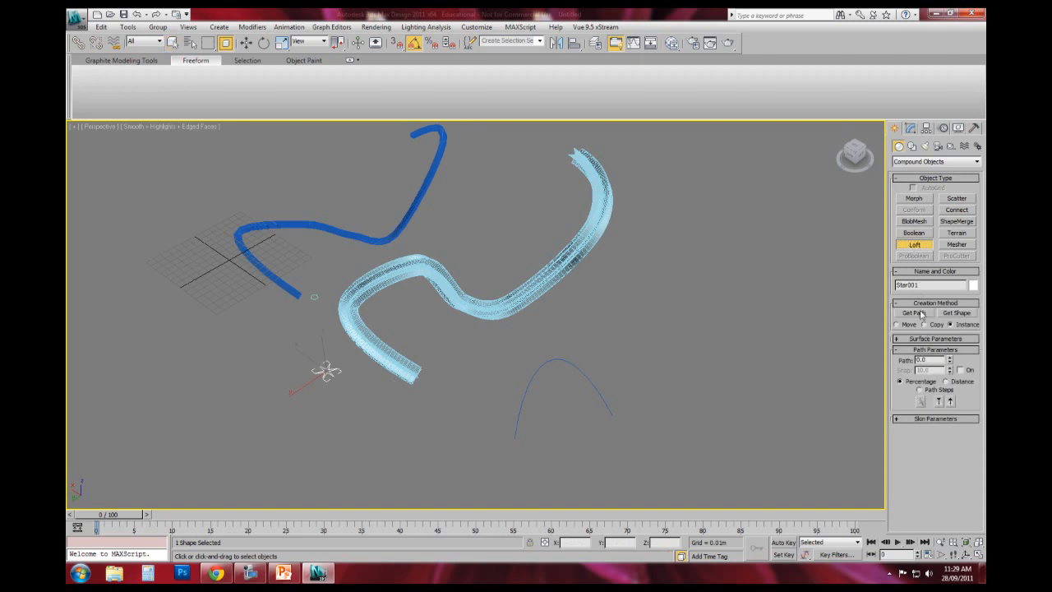
{"action": "left_click", "coordinate": [913, 313]}
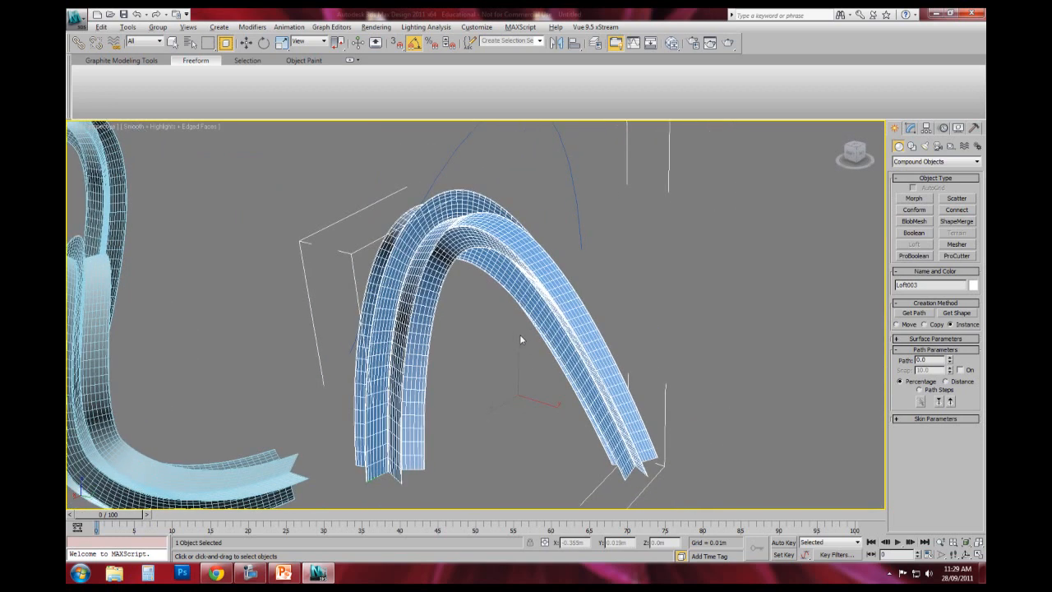
Orbit around Loft003 and show its shape and path step settings in Modify
{"action": "left_click_drag", "start_coordinate": [520, 339], "coordinate": [294, 441]}
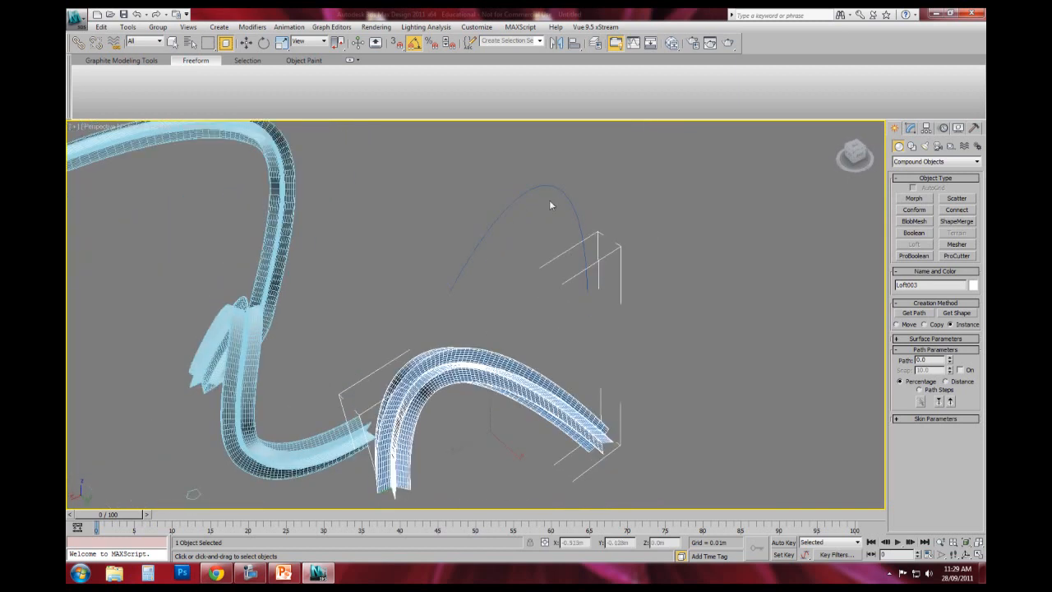
{"action": "left_click", "coordinate": [910, 128]}
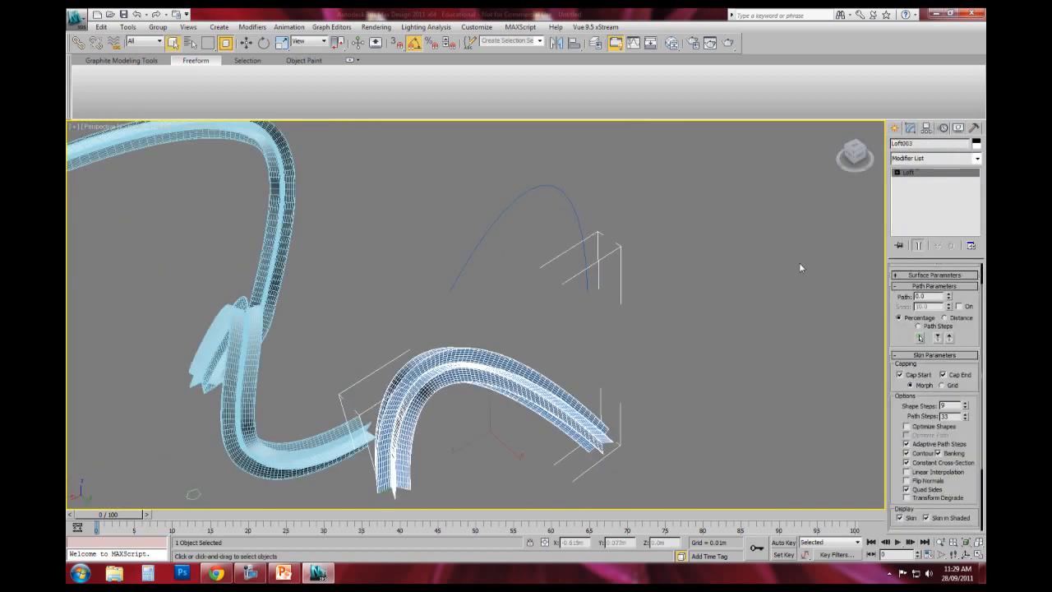